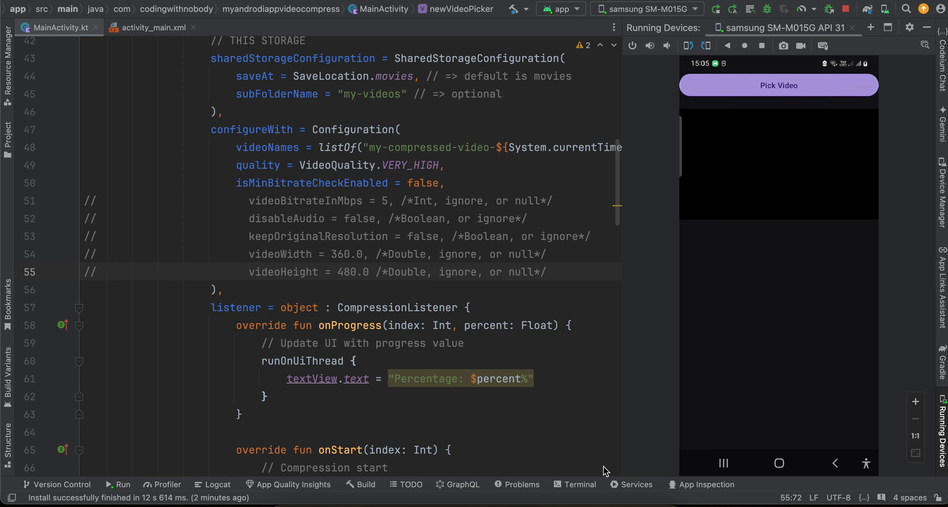
- Pick a video, compress it at VERY_HIGH quality to 99.9%, pause playback, and go home
click(778, 85)
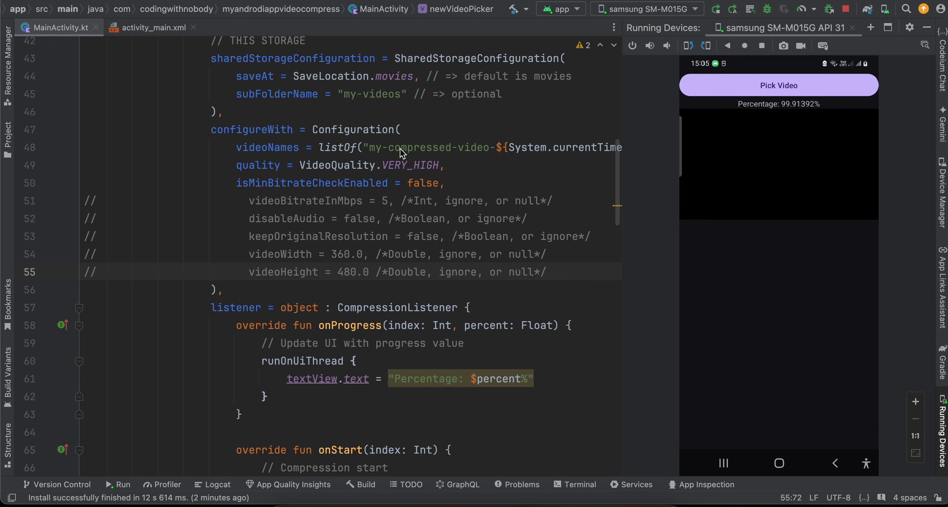
double_click(409, 165)
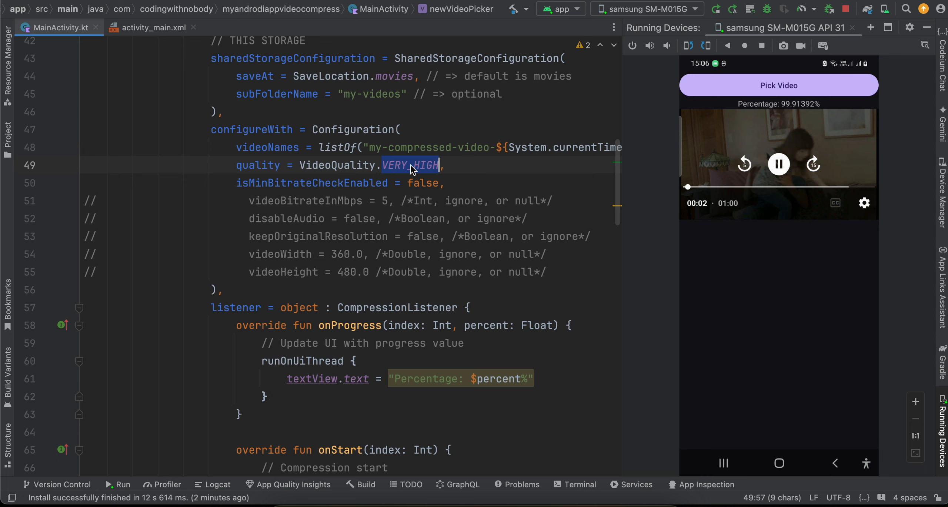
click(778, 164)
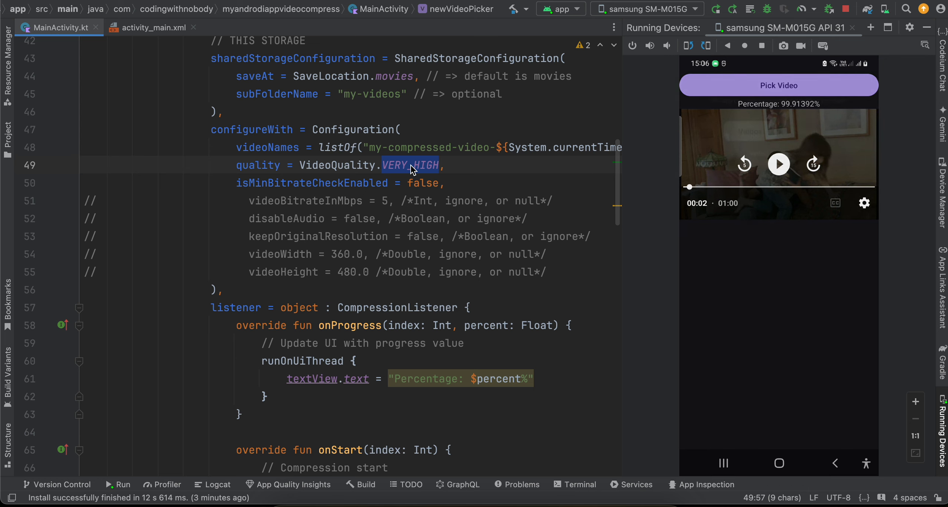
click(778, 85)
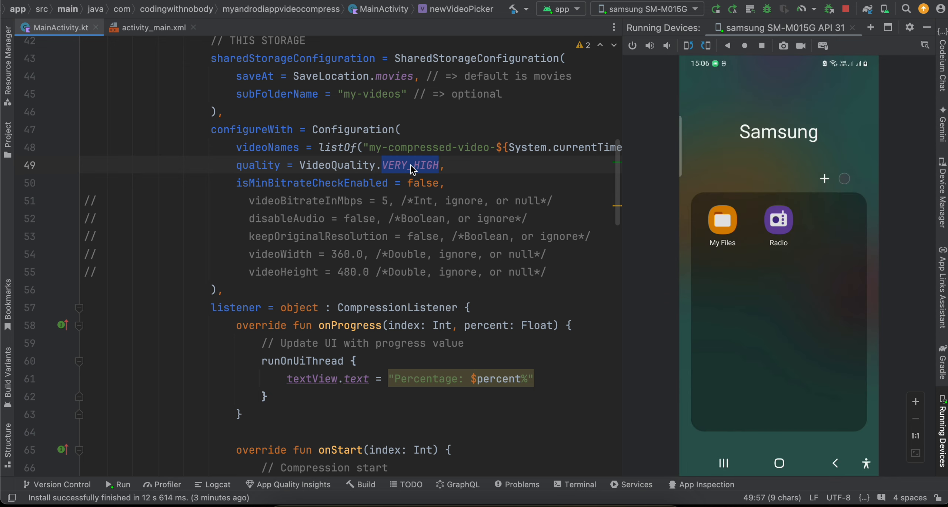
- In My Files, view the compressed video's details showing 8.22 MB
click(723, 220)
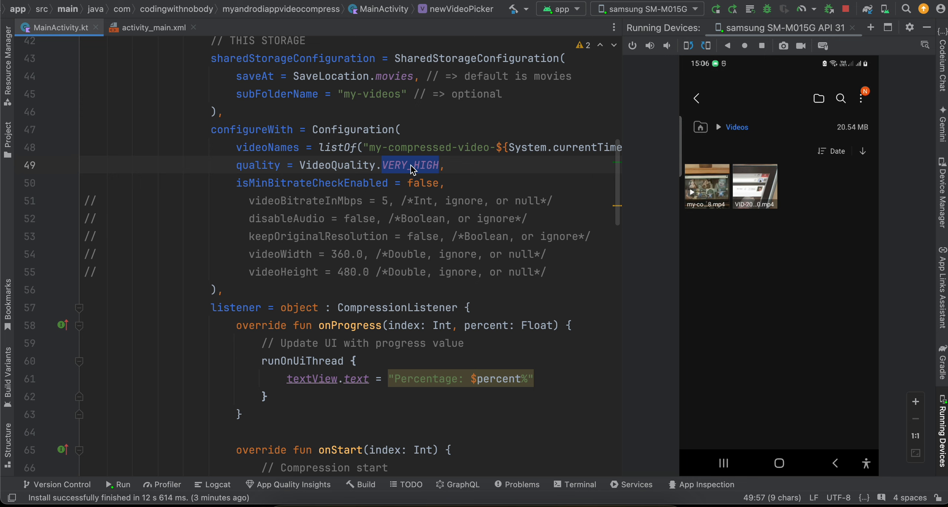
click(707, 185)
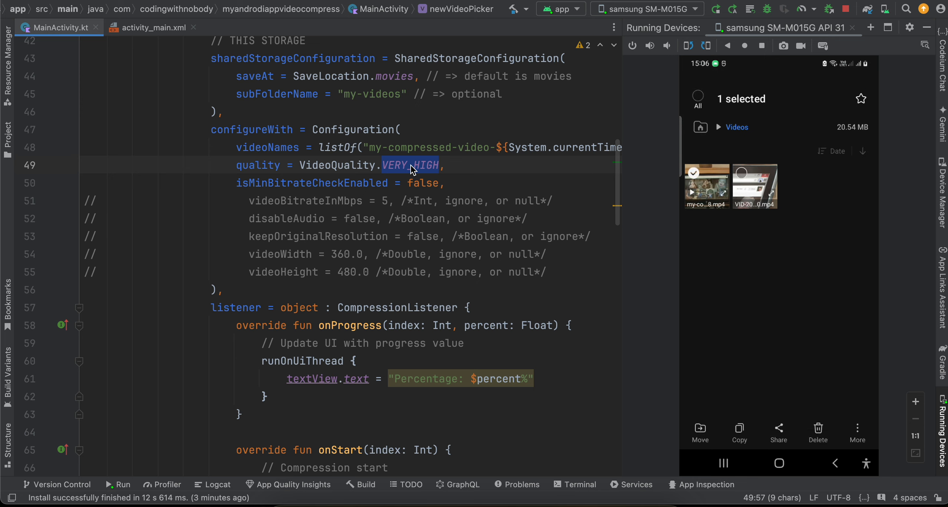
click(857, 428)
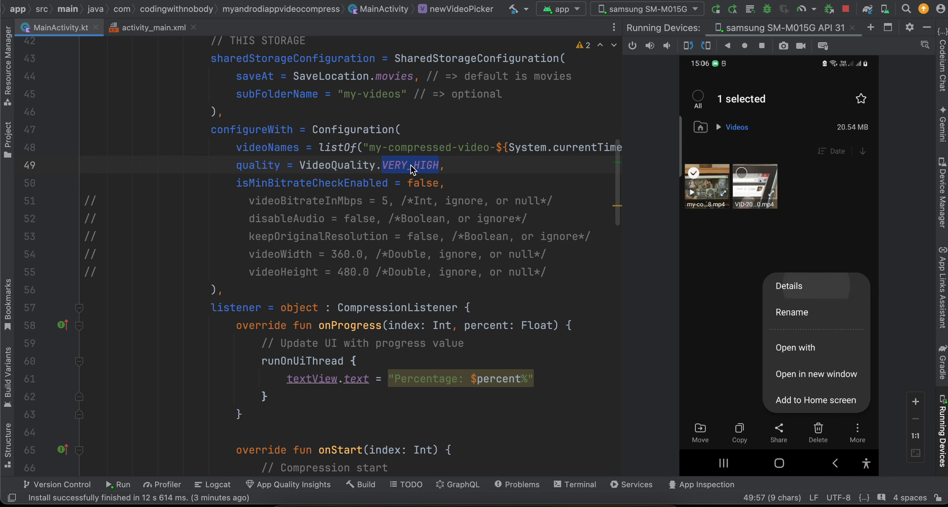
click(788, 286)
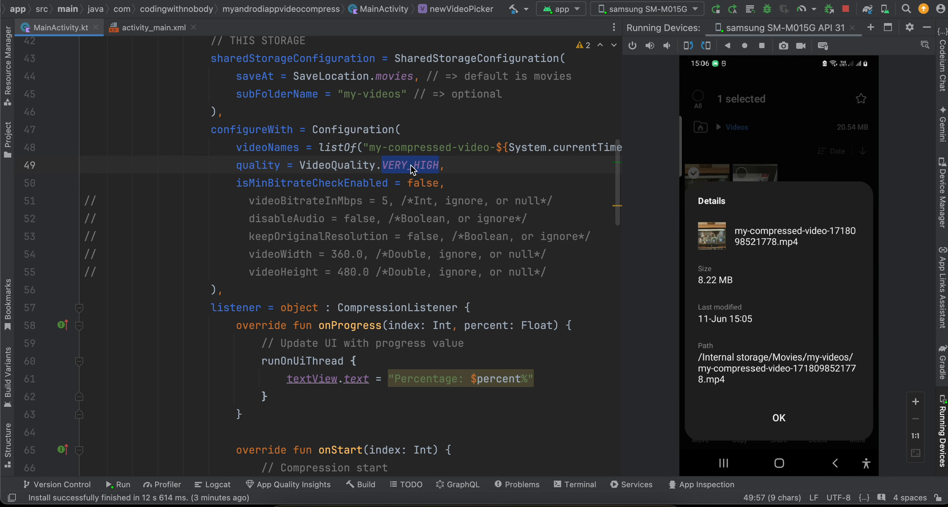
- Dismiss the details and hide the phone mirror panel
click(779, 418)
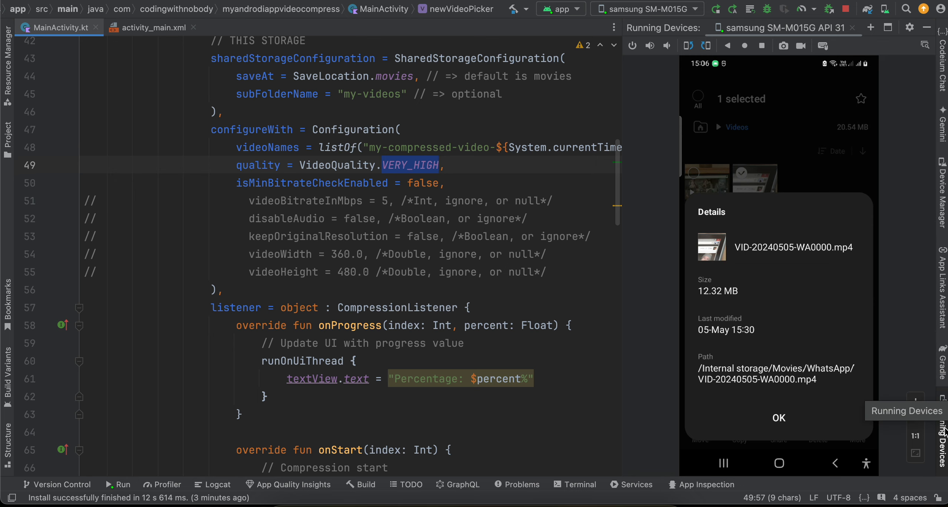
click(942, 426)
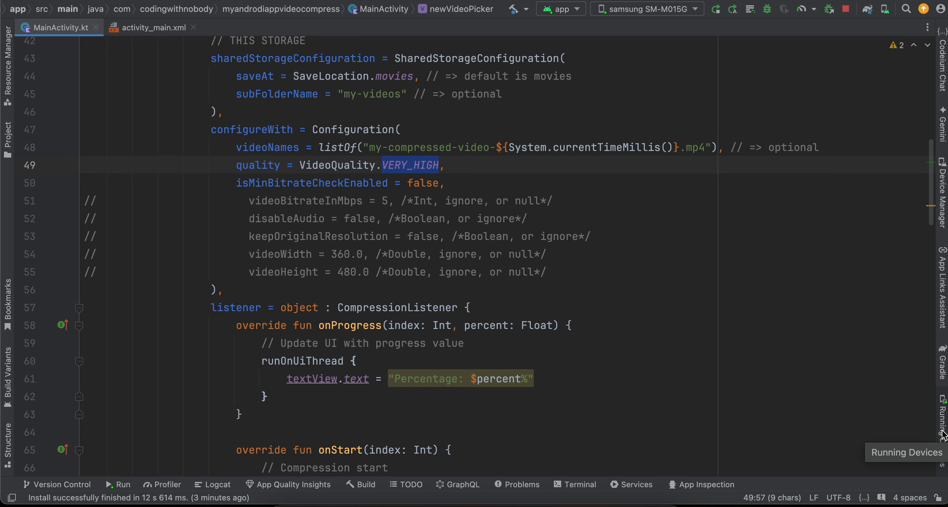
- Clear the quality highlight and show the project file tree
key(Delete)
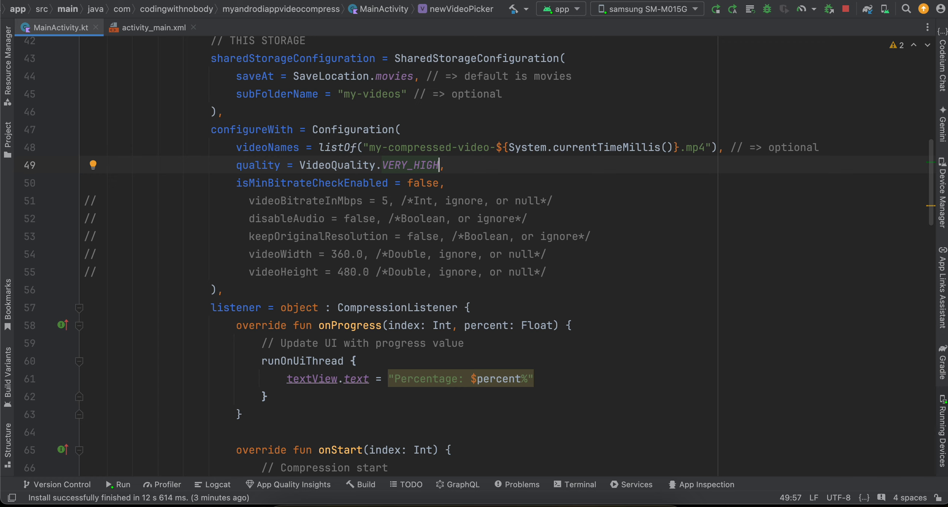
mouse_move(315, 200)
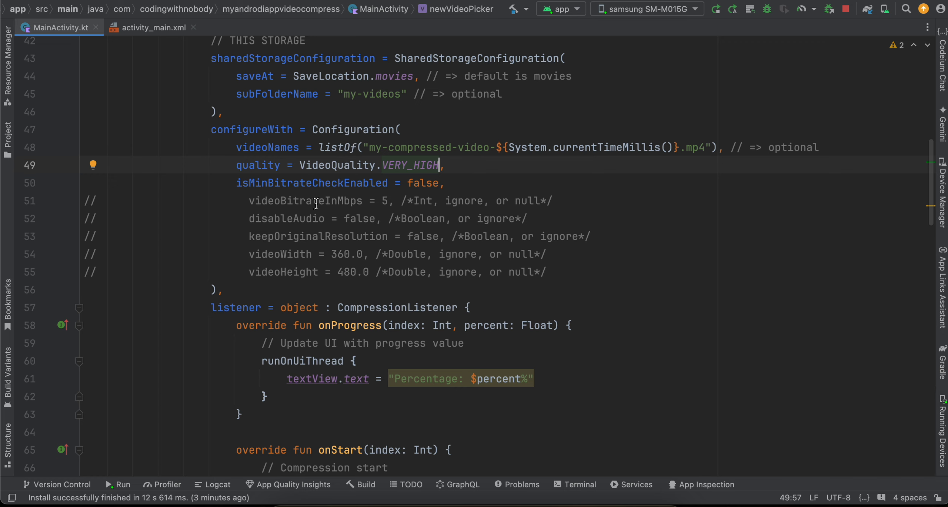
mouse_move(55, 103)
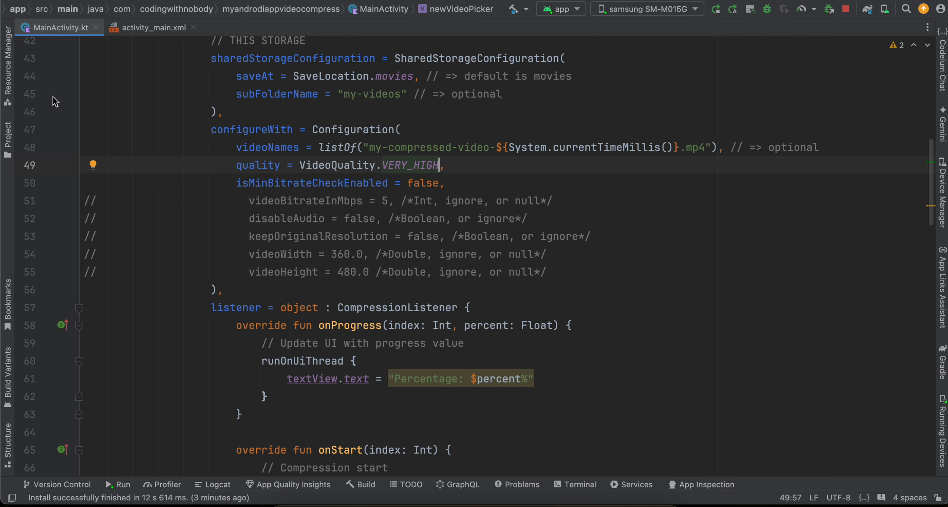
mouse_move(5, 121)
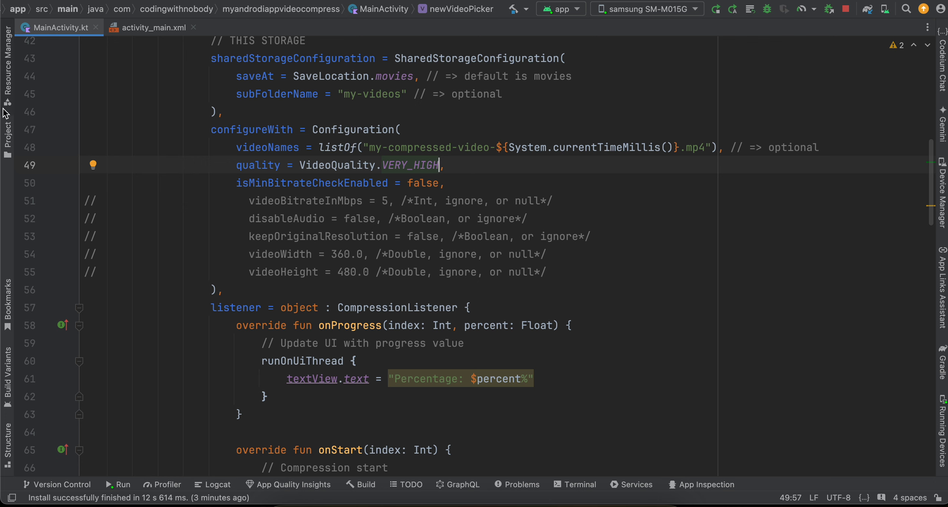
click(9, 133)
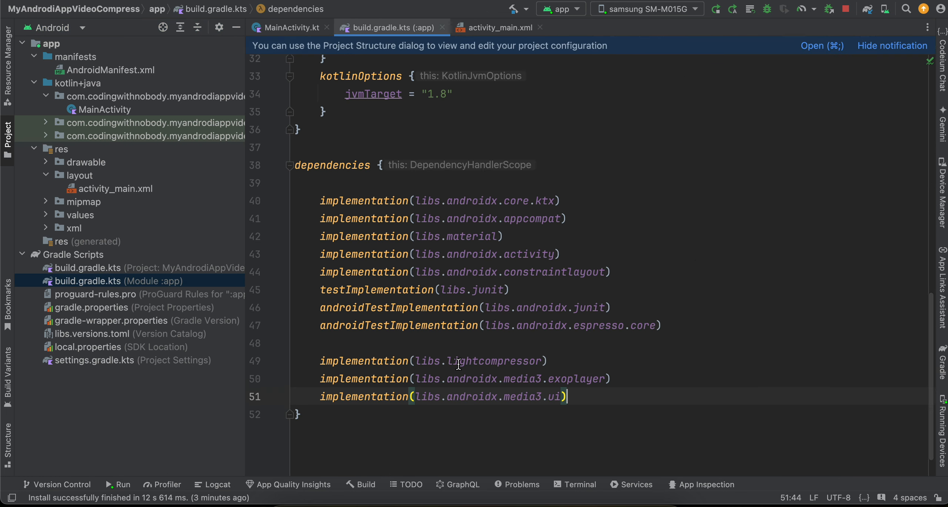
- Open the project build file and settings.gradle.kts showing the jitpack.io repositories
double_click(494, 361)
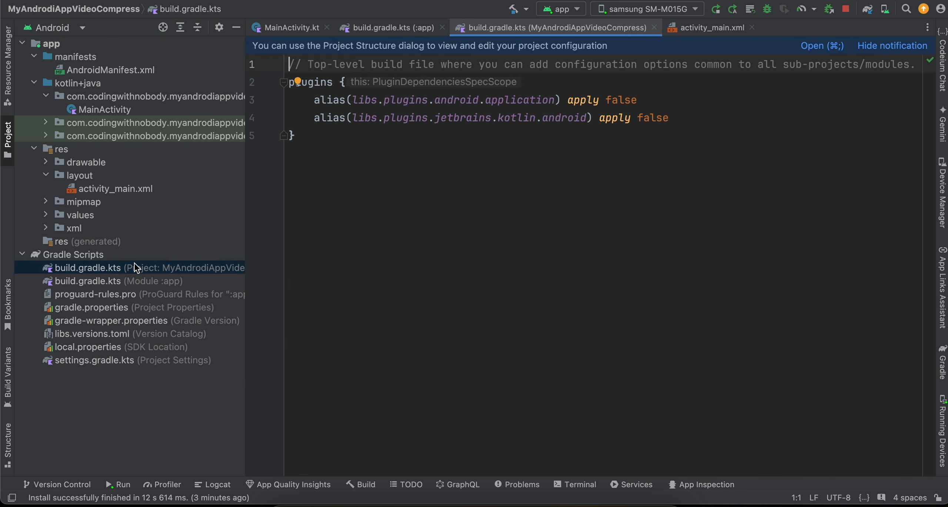
mouse_move(97, 338)
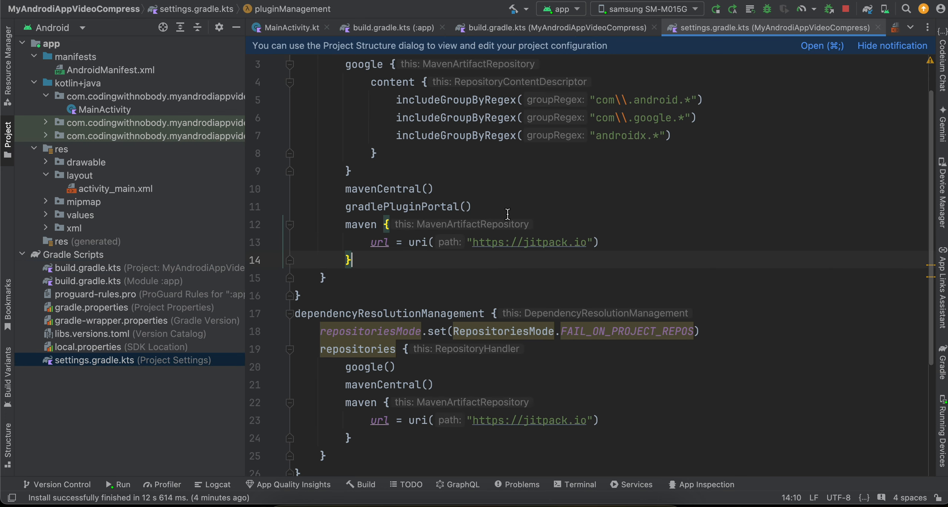
scroll(down, 3)
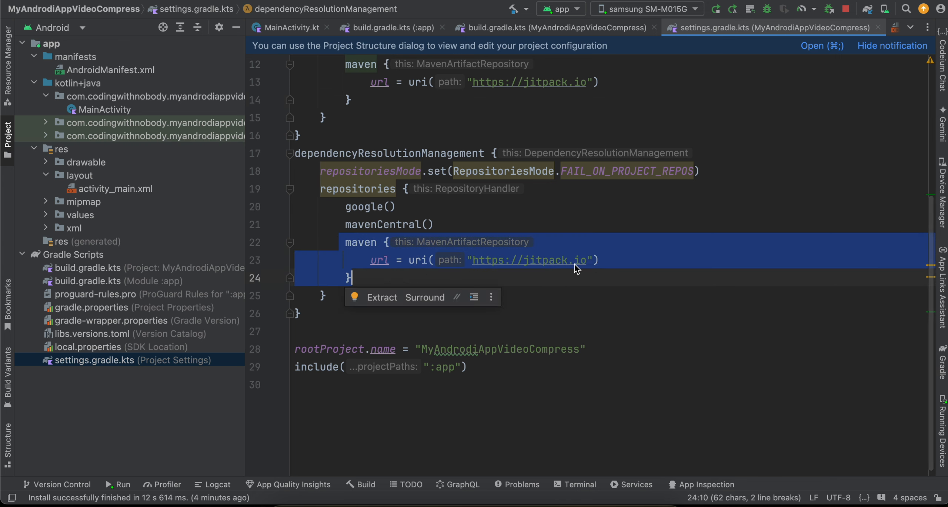
mouse_move(155, 284)
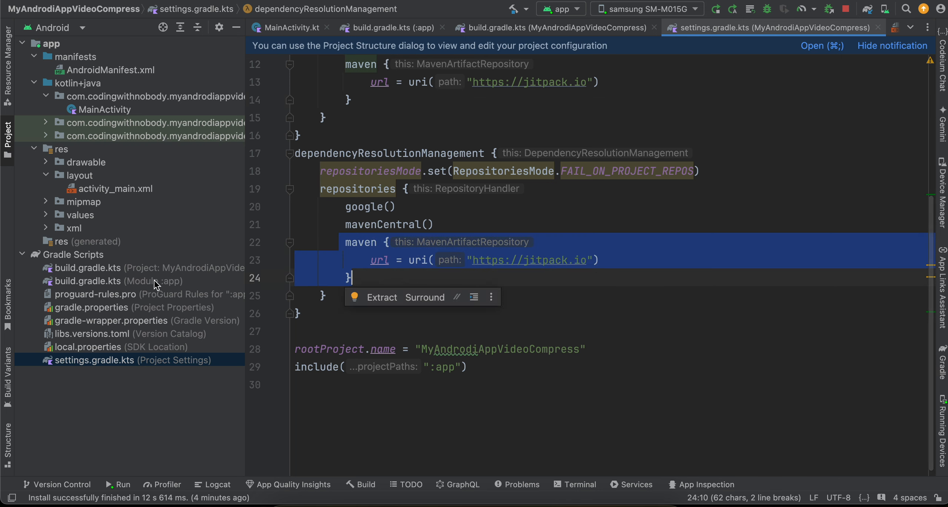
mouse_move(88, 267)
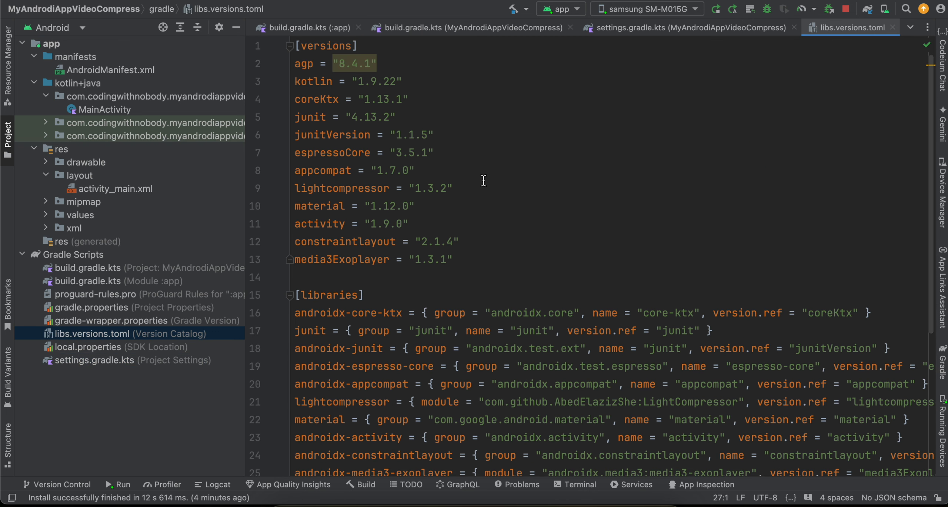
- Hide the project tree, review lightcompressor 1.3.2 and media3 1.3.1, then open activity_main.xml
click(453, 188)
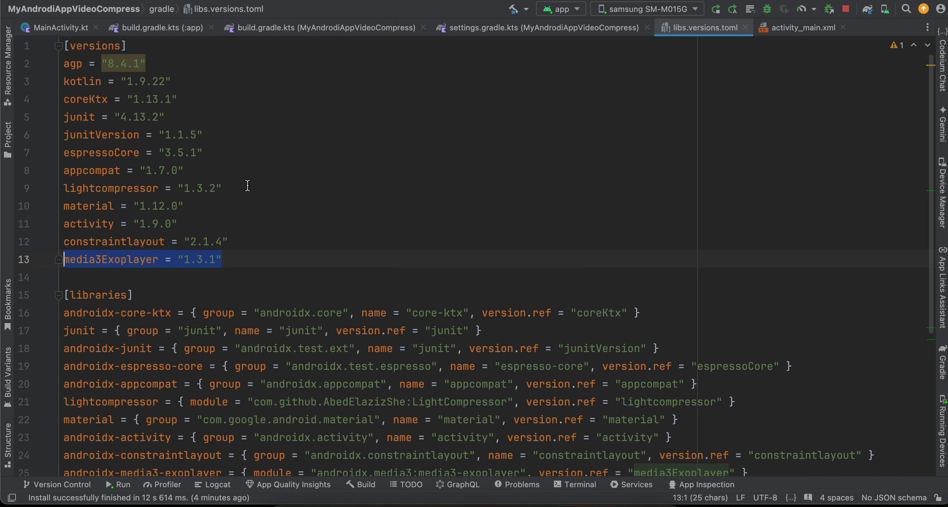
scroll(down, 3)
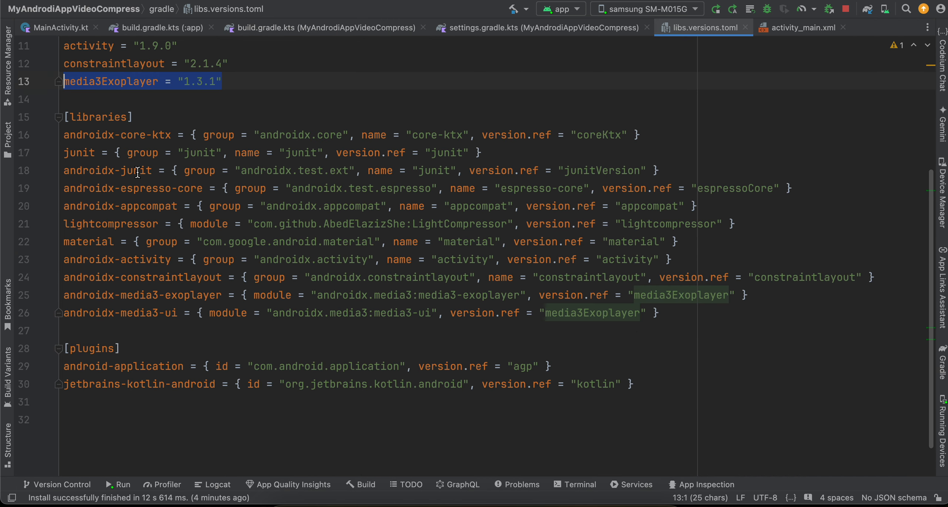
mouse_move(68, 295)
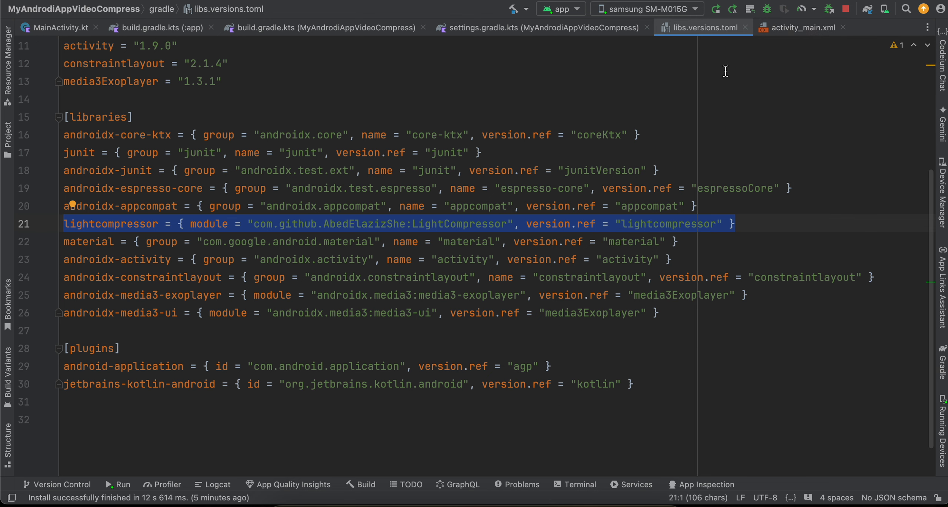
click(802, 28)
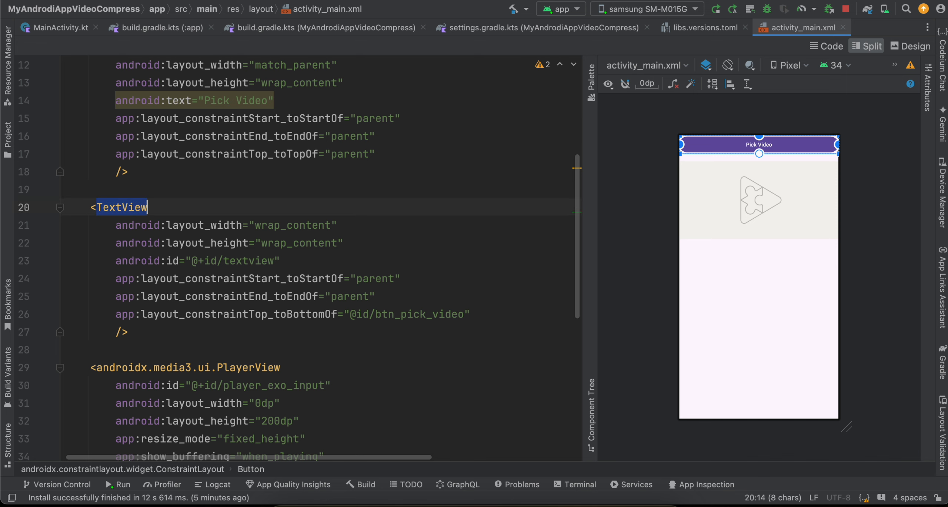
- Highlight the media3 PlayerView block with its 200dp height in activity_main.xml
click(127, 208)
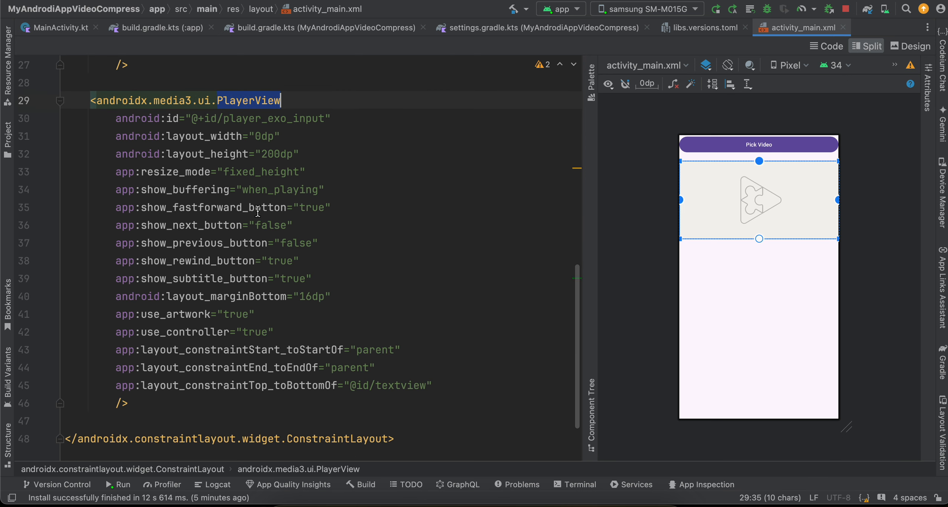
mouse_move(333, 257)
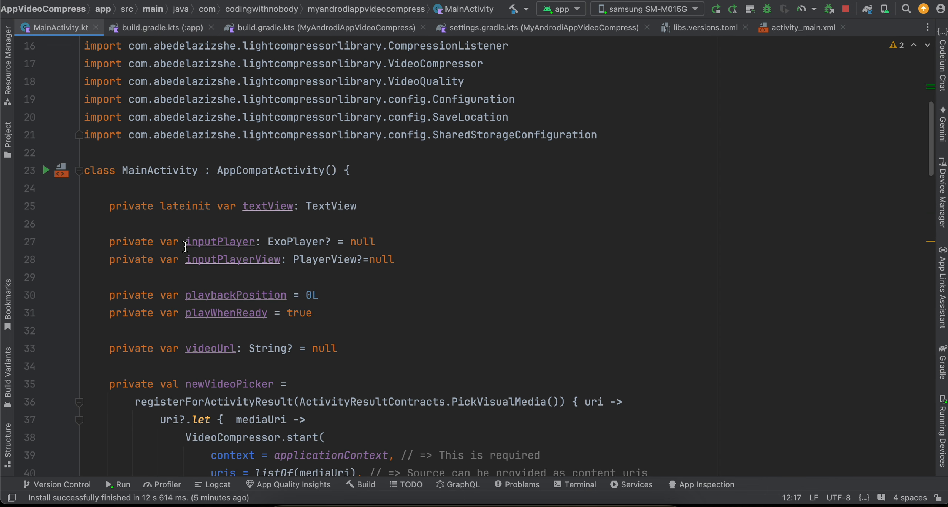
double_click(295, 242)
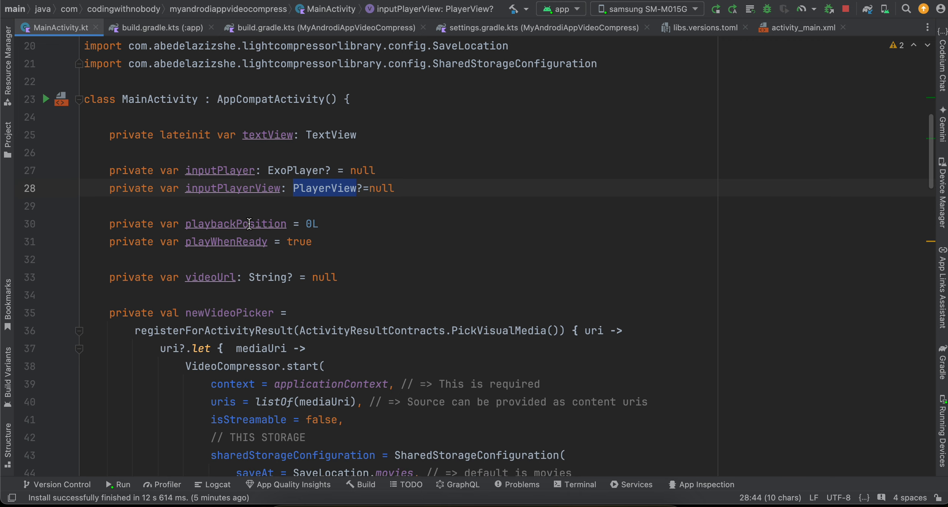
double_click(225, 242)
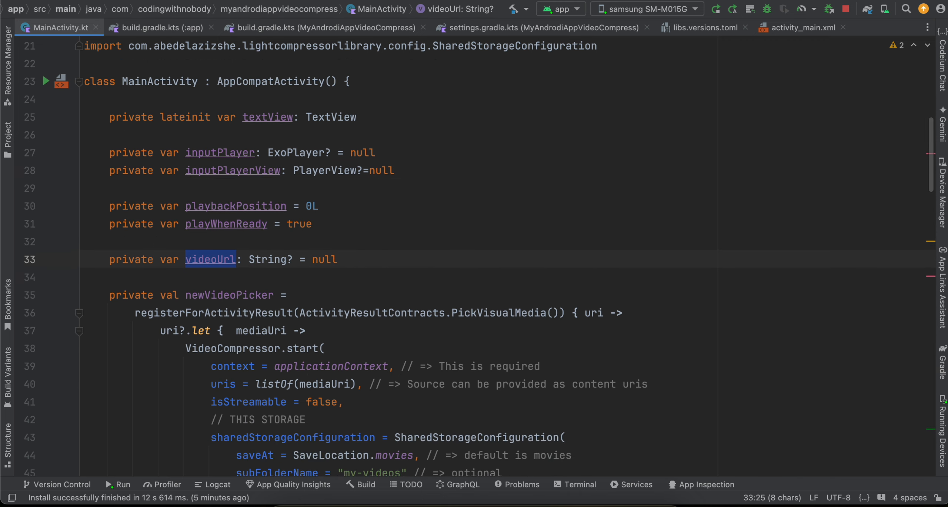
scroll(down, 3)
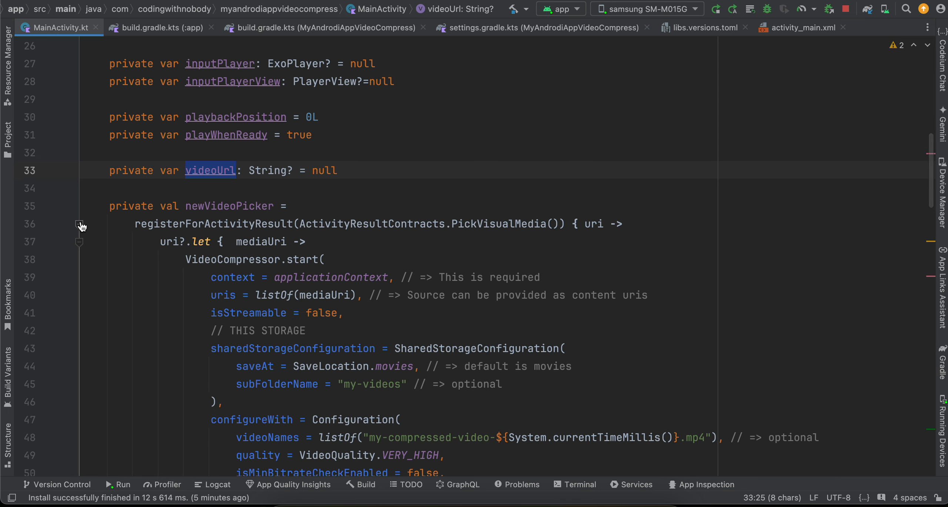
click(79, 223)
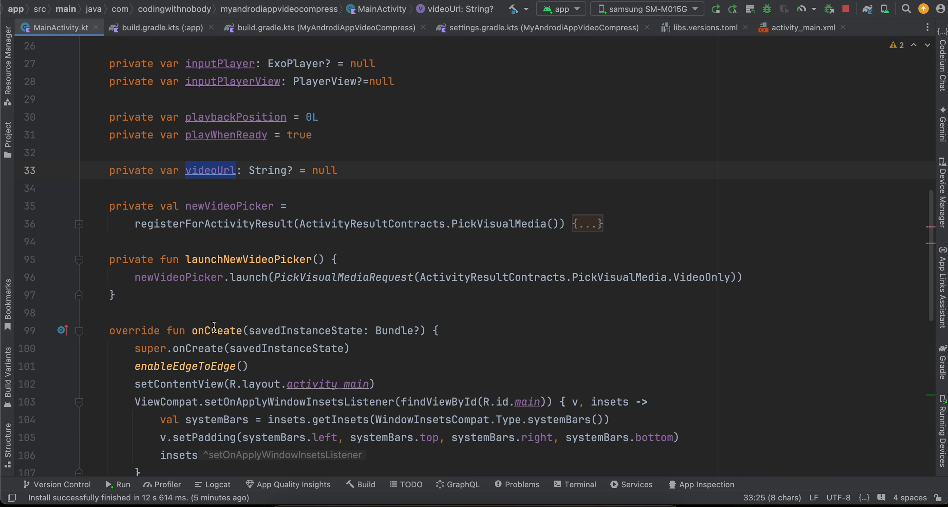
scroll(down, 3)
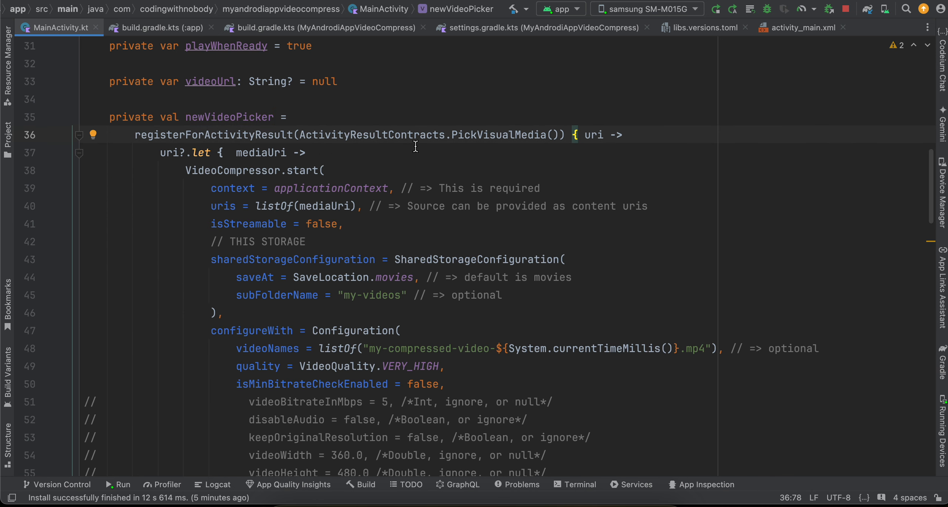
double_click(170, 152)
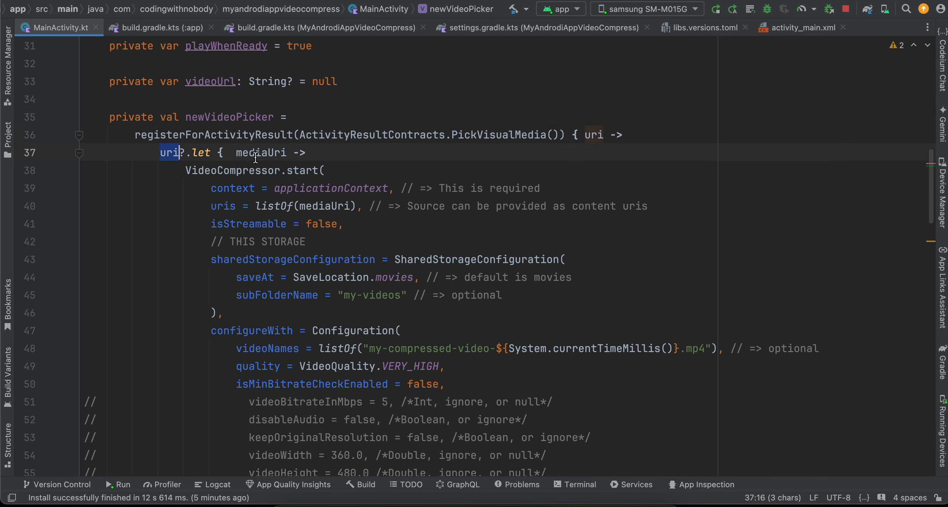
double_click(260, 153)
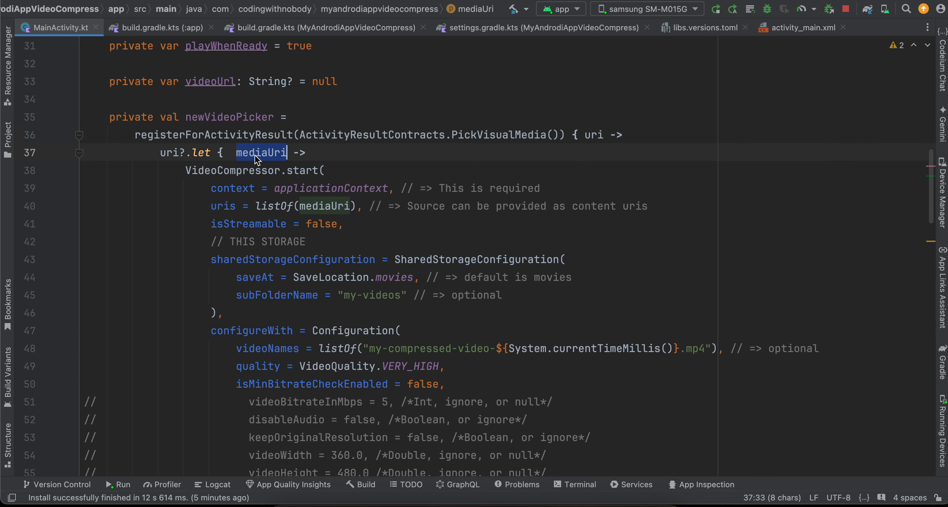
scroll(down, 3)
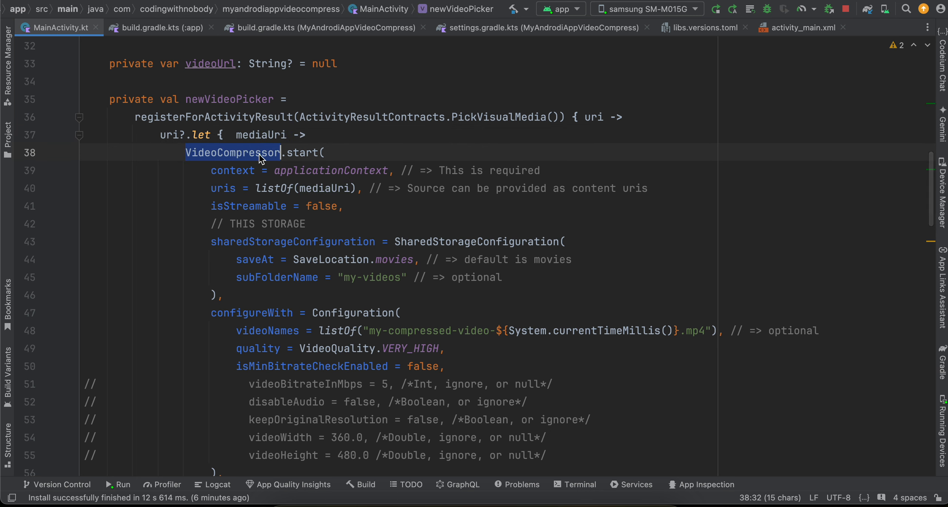
mouse_move(278, 152)
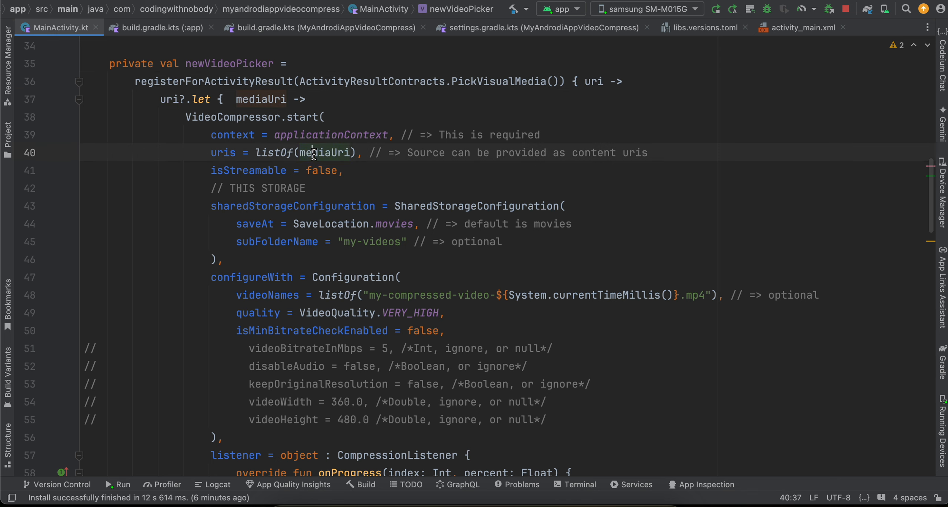
double_click(261, 99)
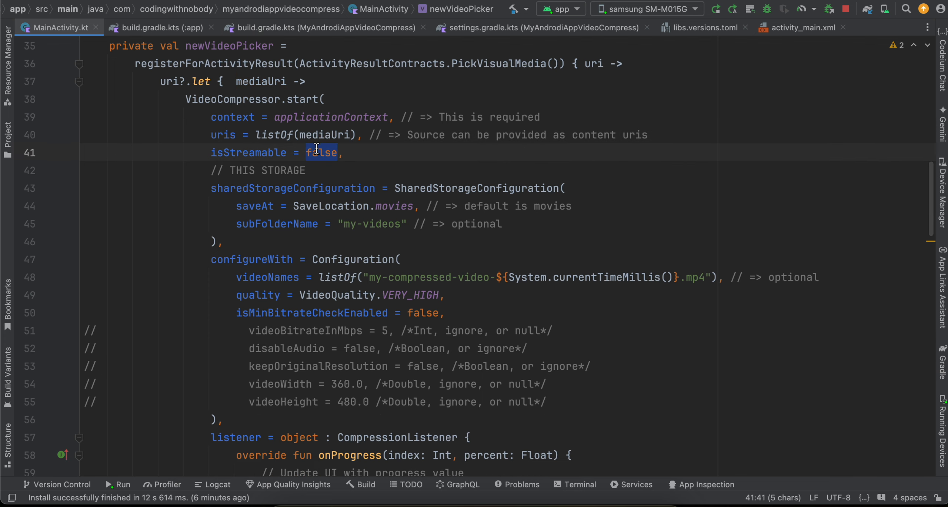
scroll(down, 3)
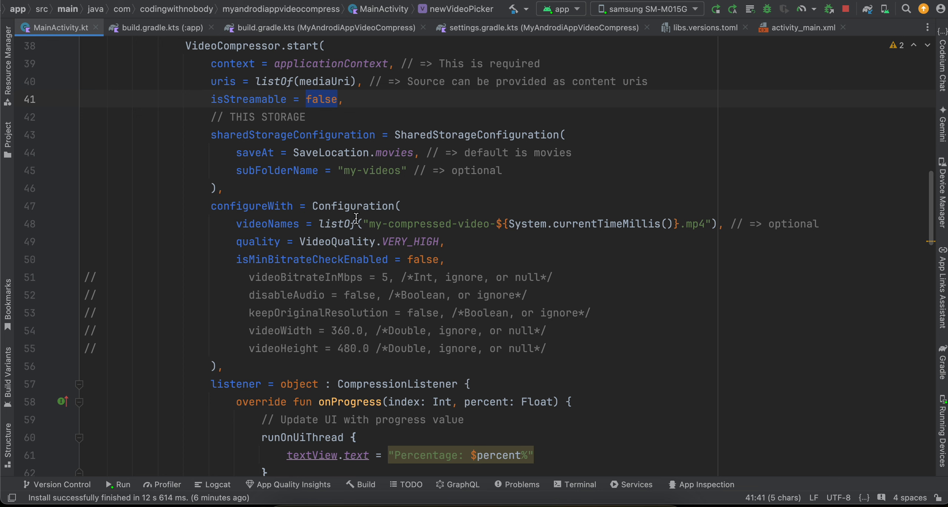
drag(210, 134, 221, 188)
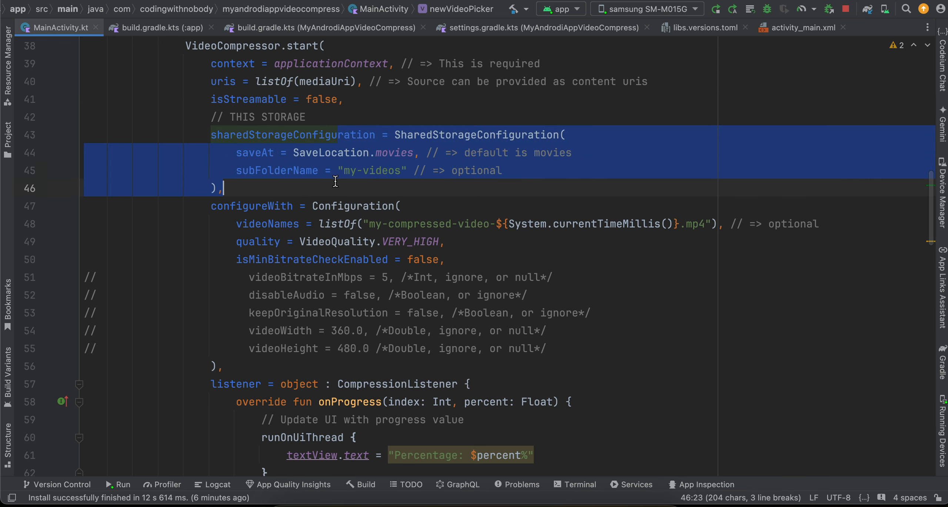
double_click(393, 153)
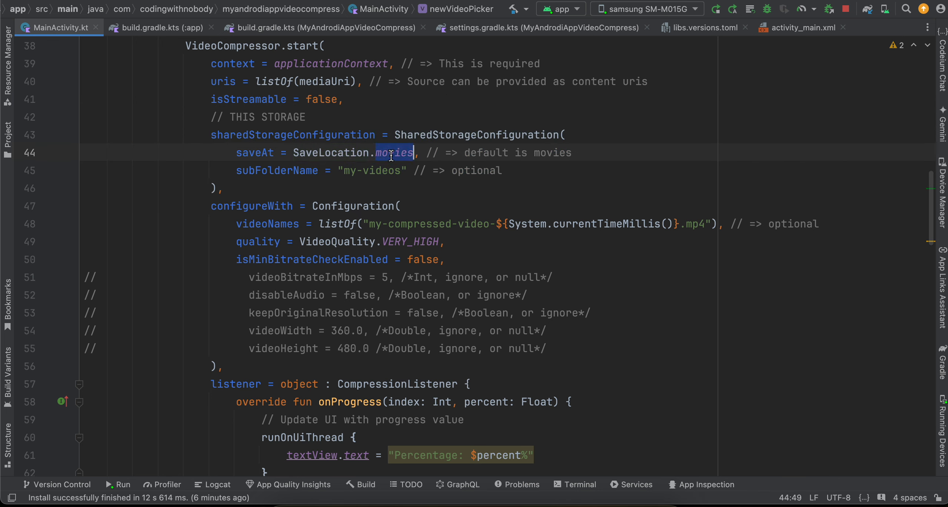
double_click(371, 171)
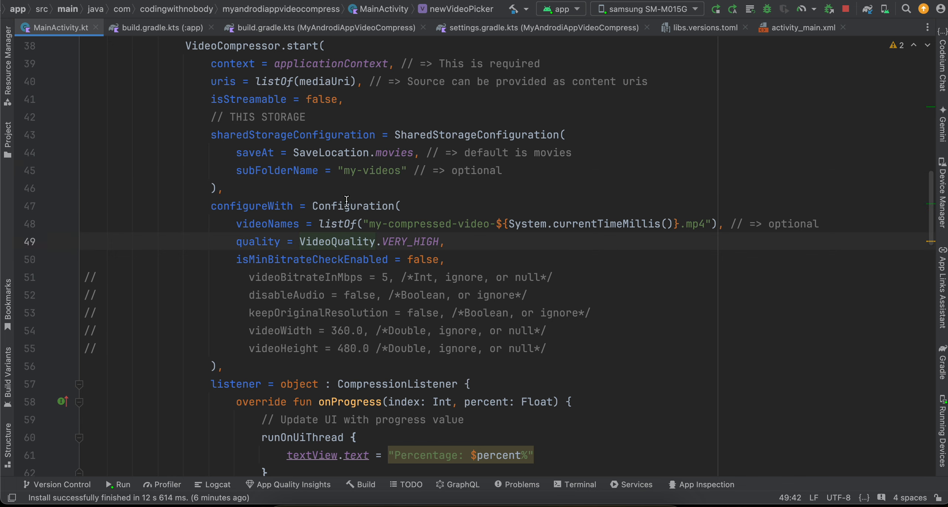
double_click(352, 206)
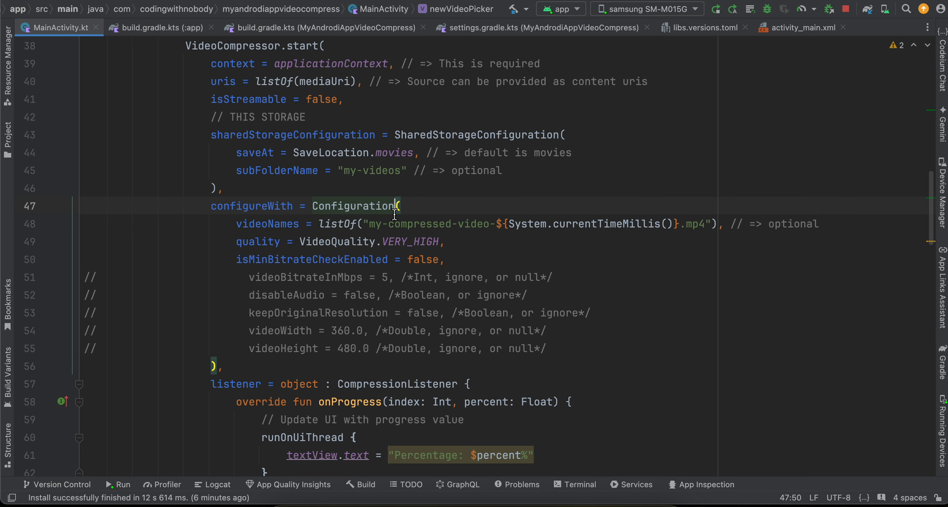
double_click(428, 224)
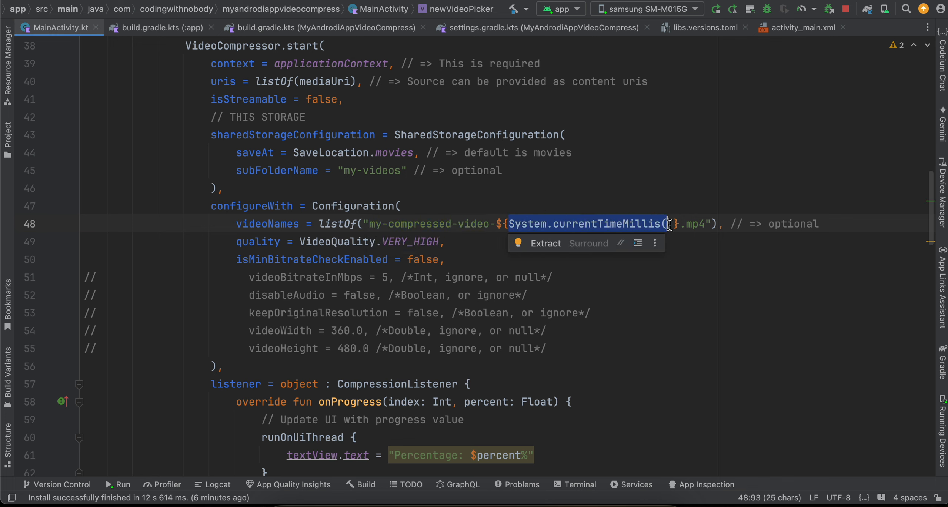
mouse_move(664, 200)
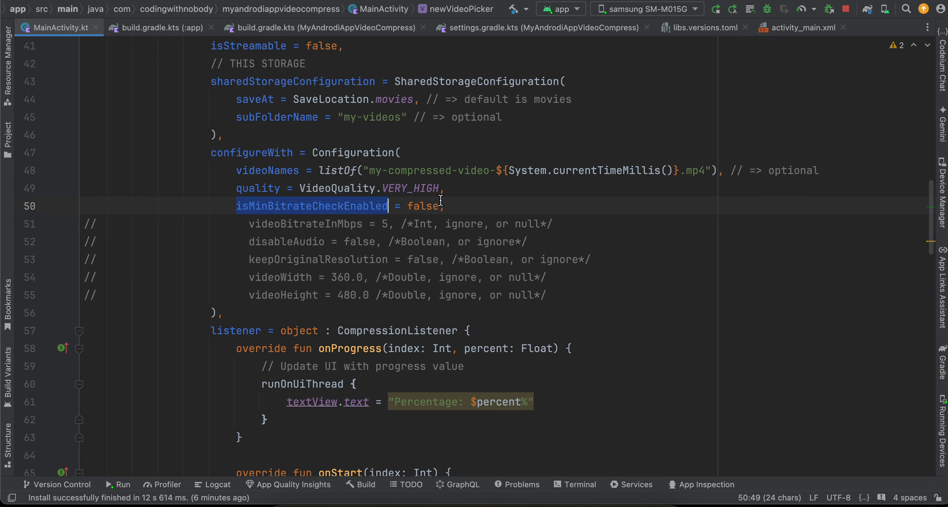
double_click(421, 206)
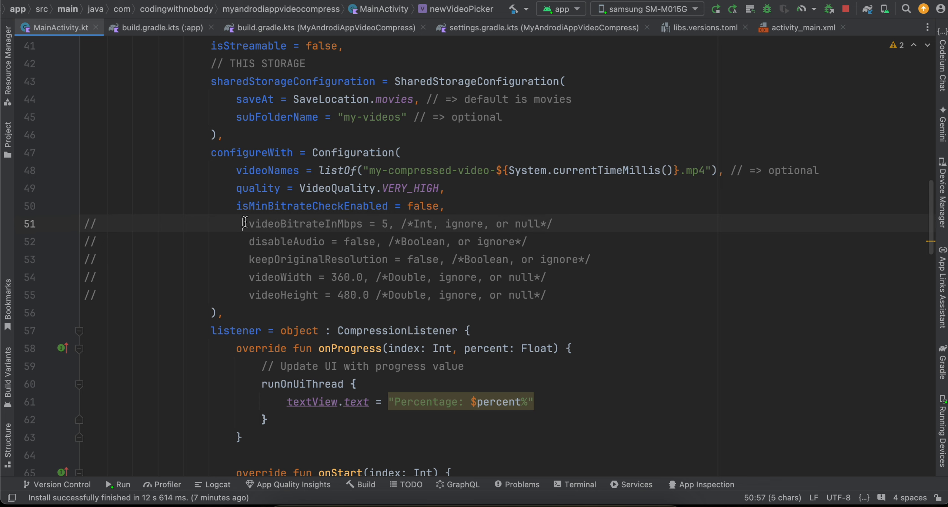
drag(244, 223, 366, 296)
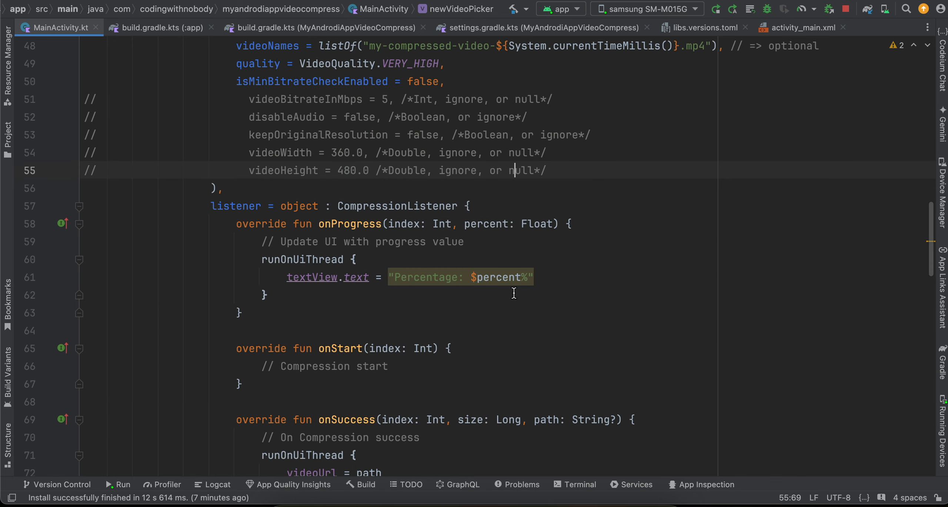
double_click(350, 224)
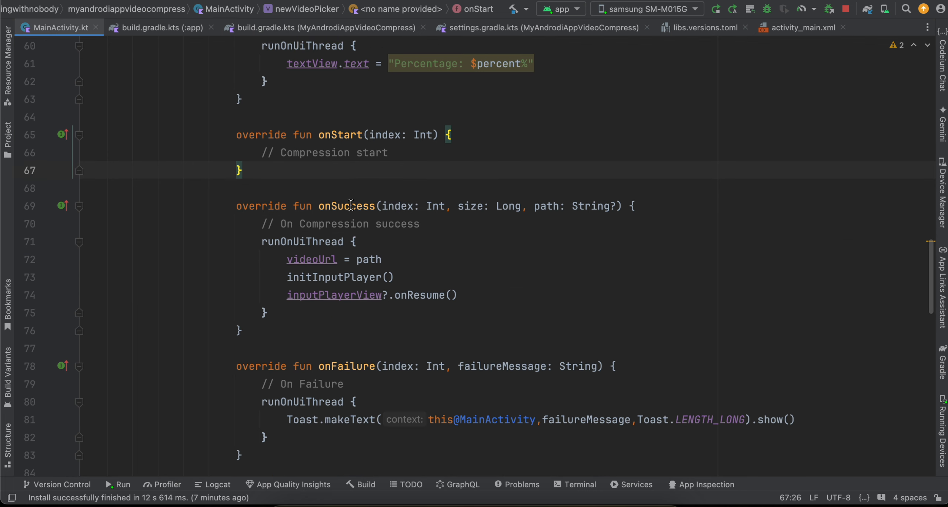
double_click(346, 206)
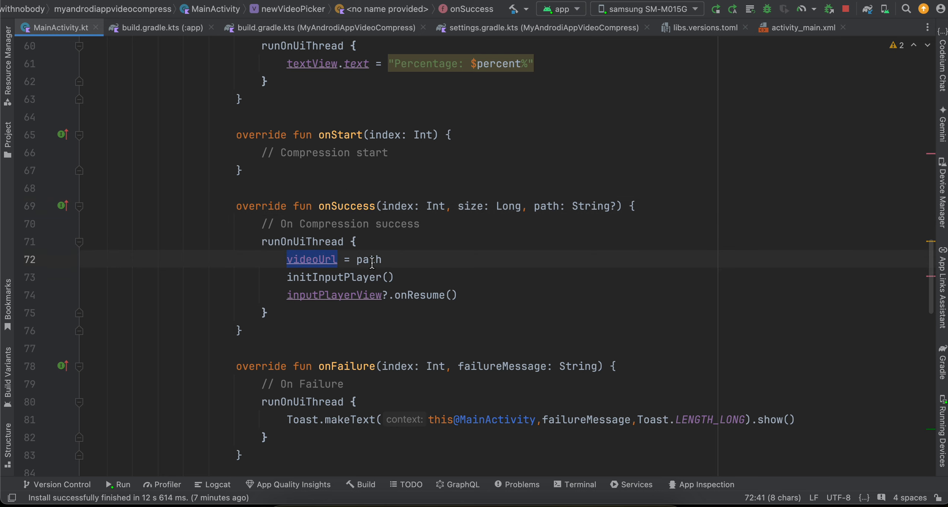
scroll(down, 3)
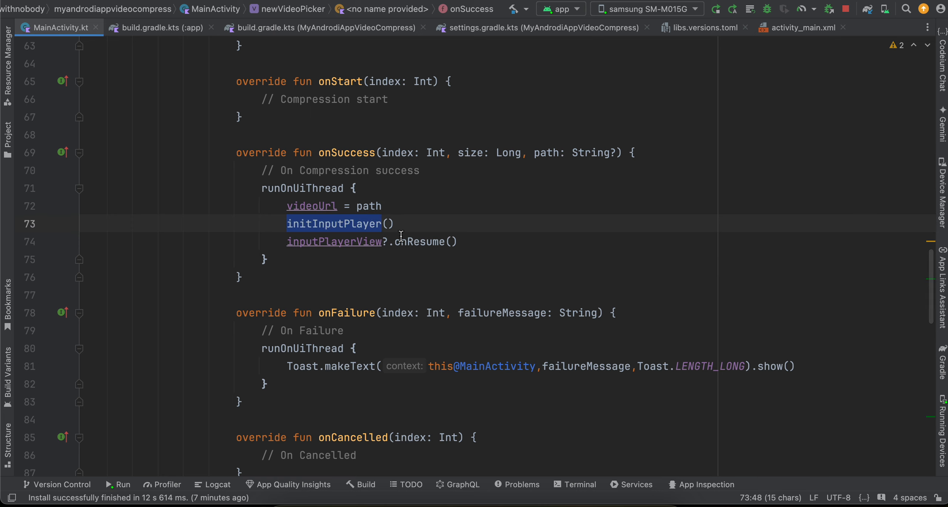
double_click(419, 241)
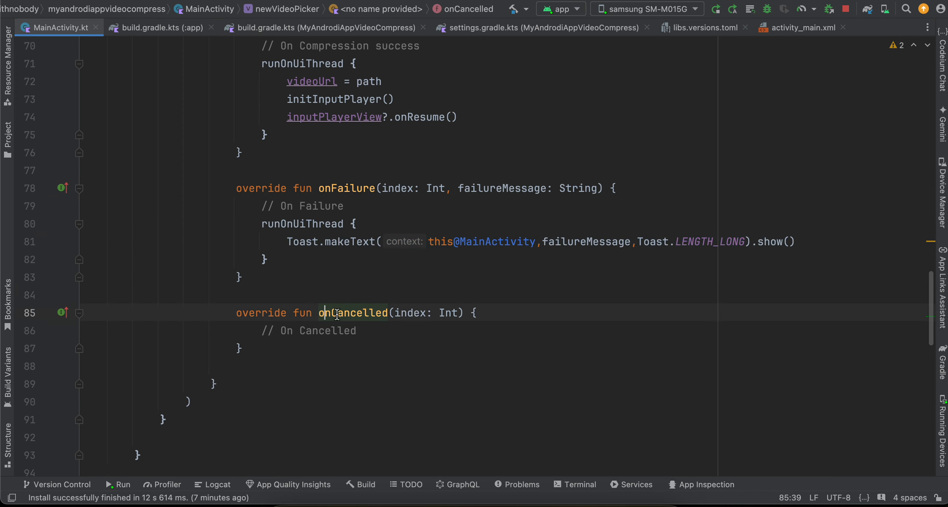
double_click(350, 313)
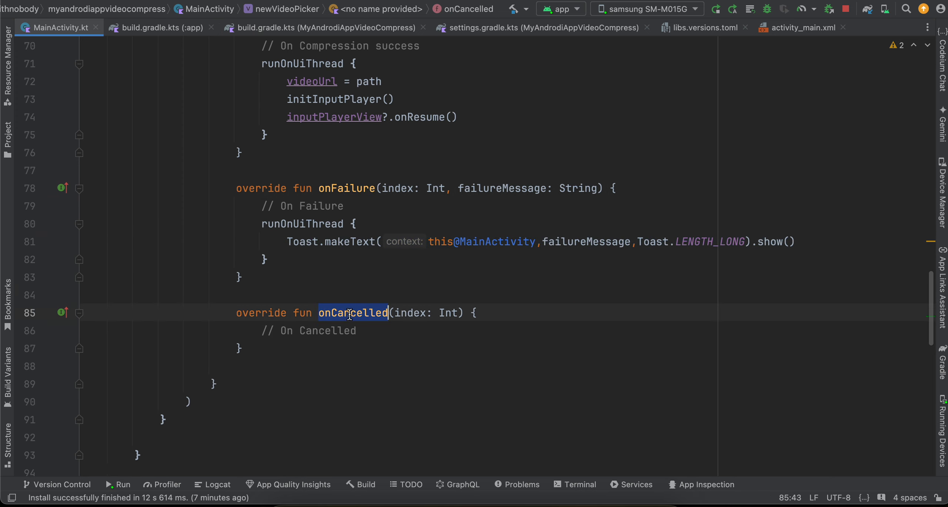
click(380, 330)
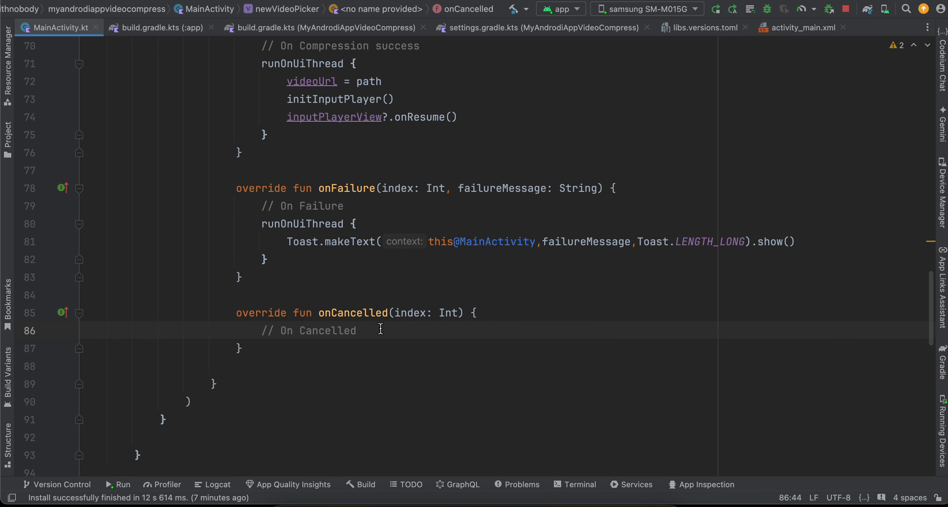
scroll(down, 3)
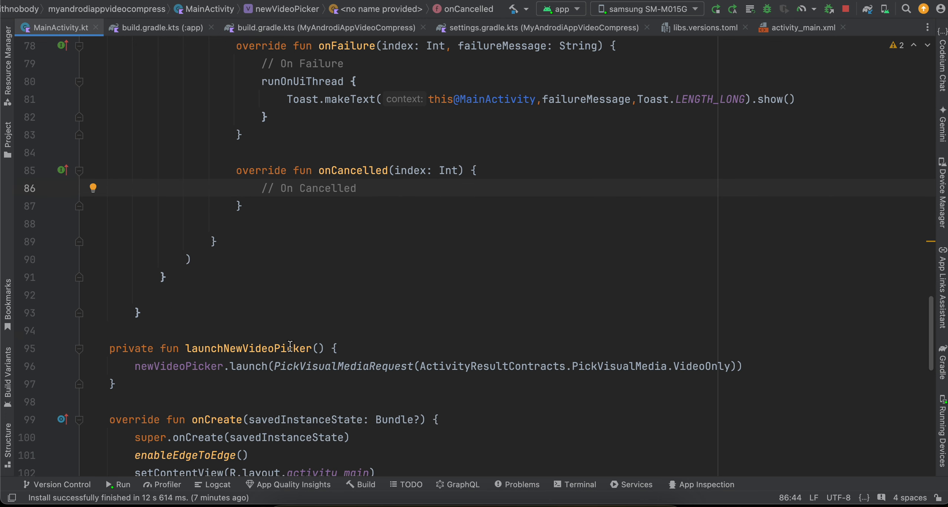
scroll(down, 3)
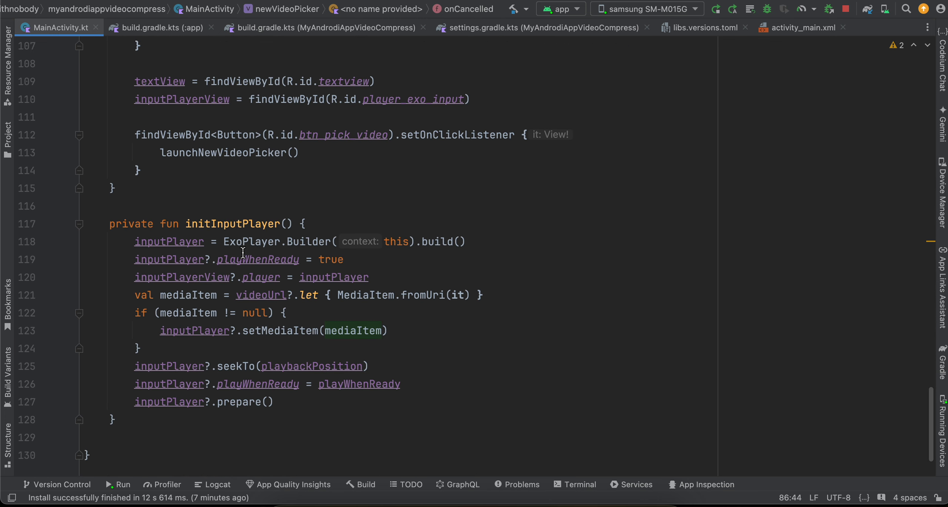
double_click(231, 224)
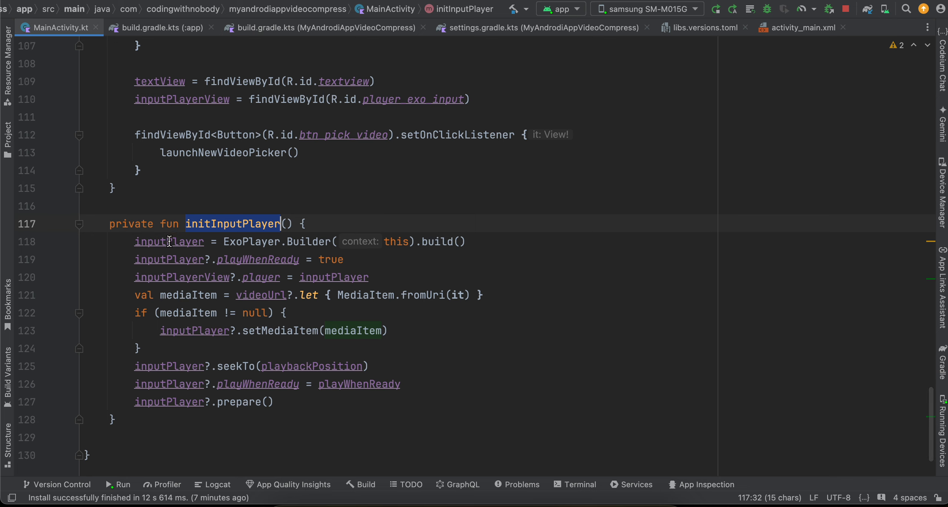
double_click(251, 241)
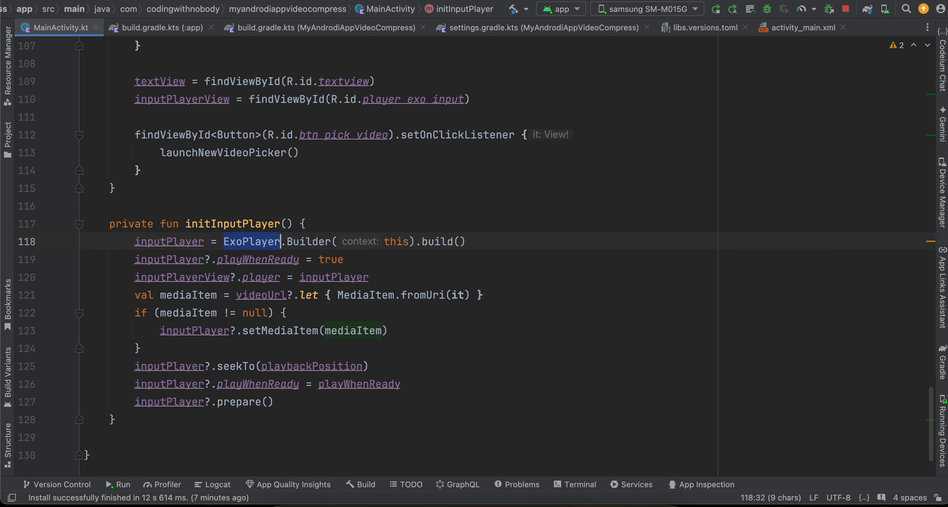
mouse_move(258, 282)
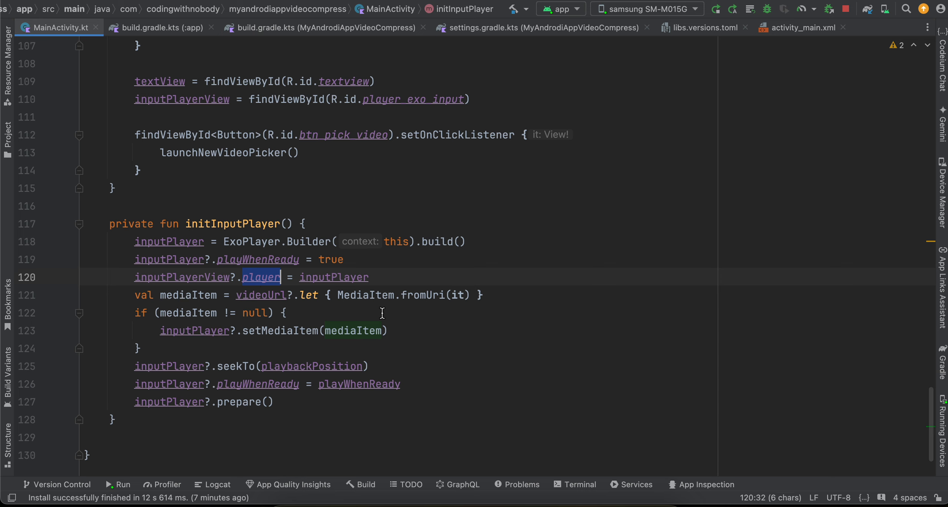
double_click(423, 295)
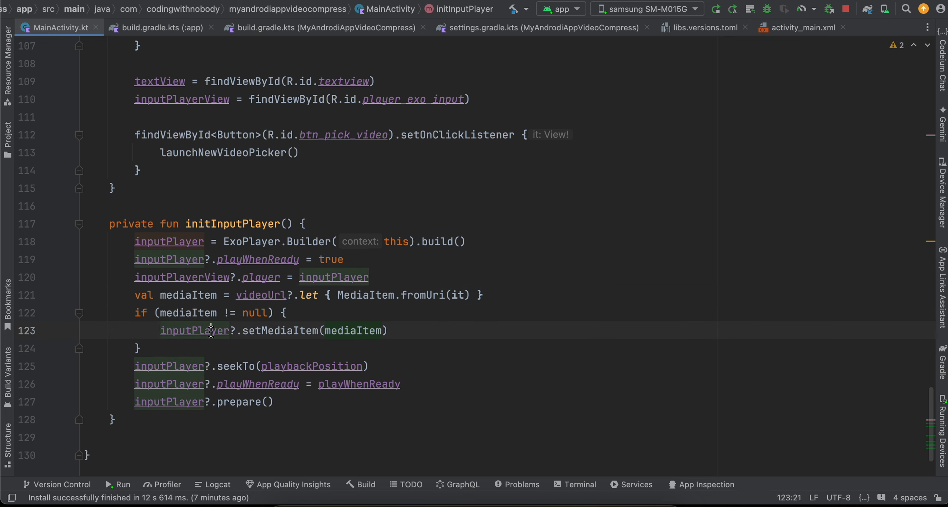
double_click(280, 330)
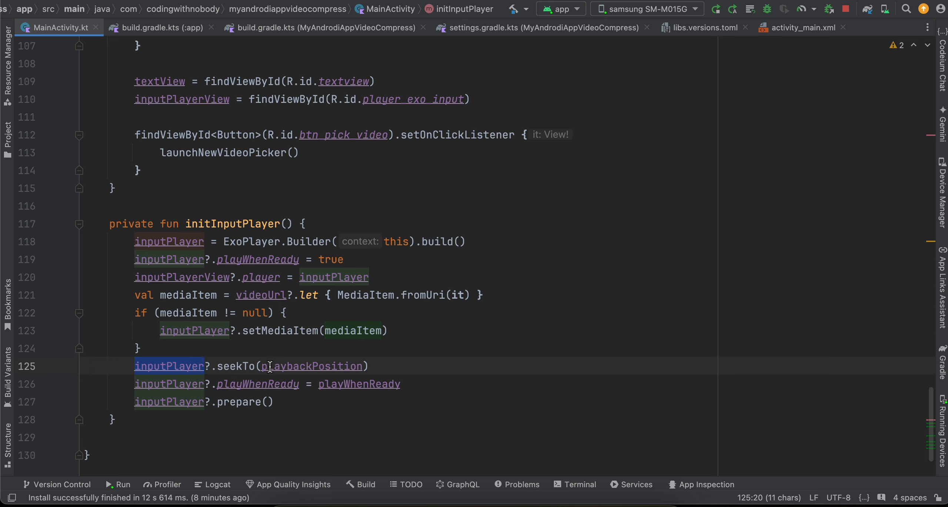
double_click(311, 366)
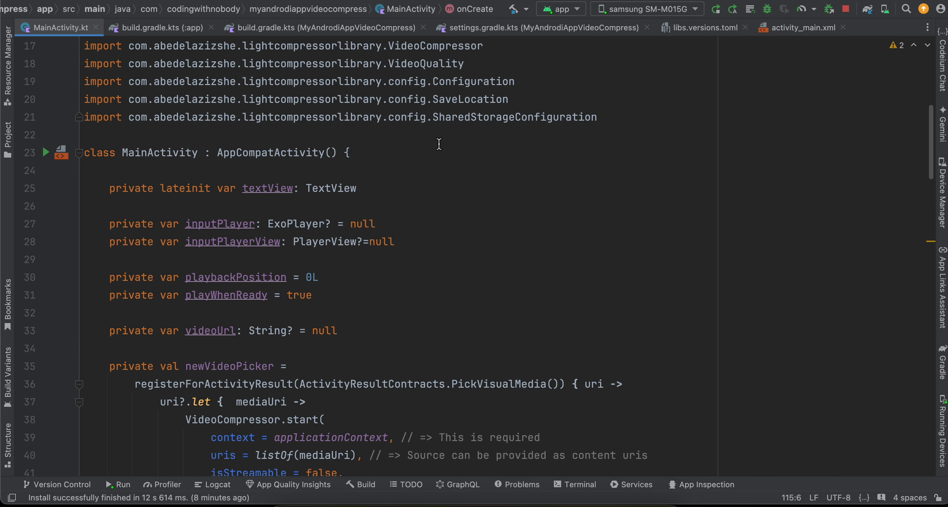
click(6, 129)
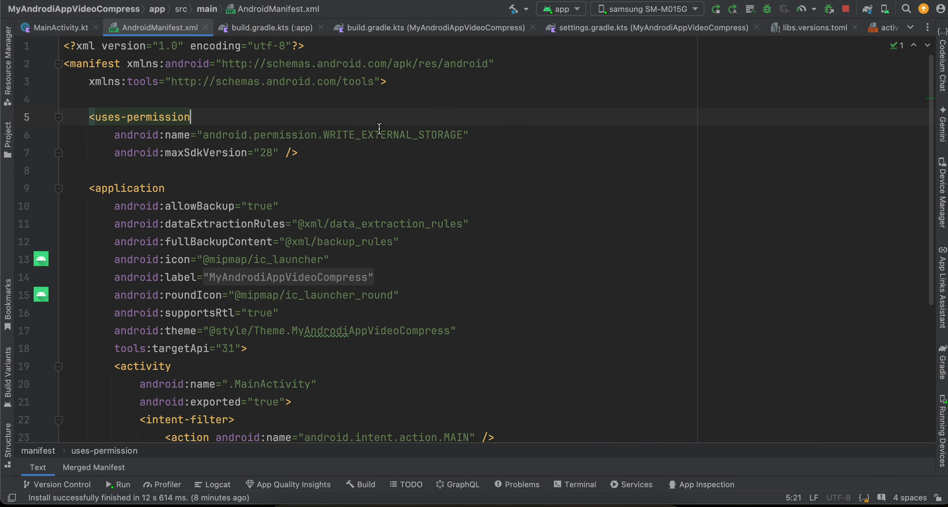
- Select the WRITE_EXTERNAL_STORAGE permission, capped at maxSdkVersion 28, in the manifest
double_click(378, 135)
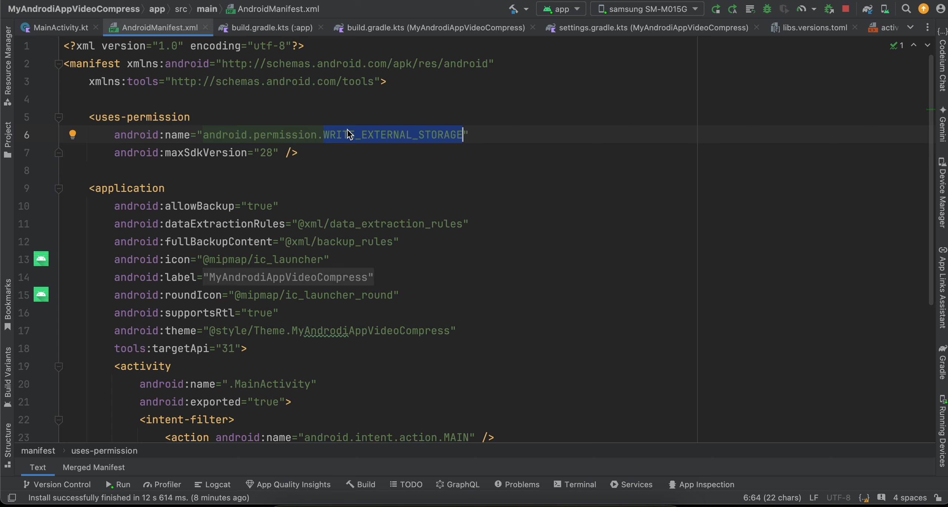
mouse_move(354, 206)
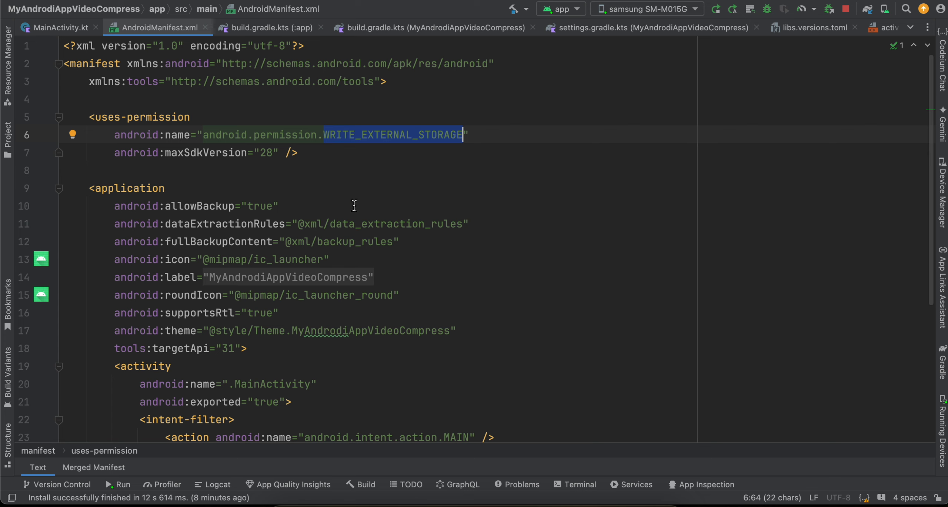